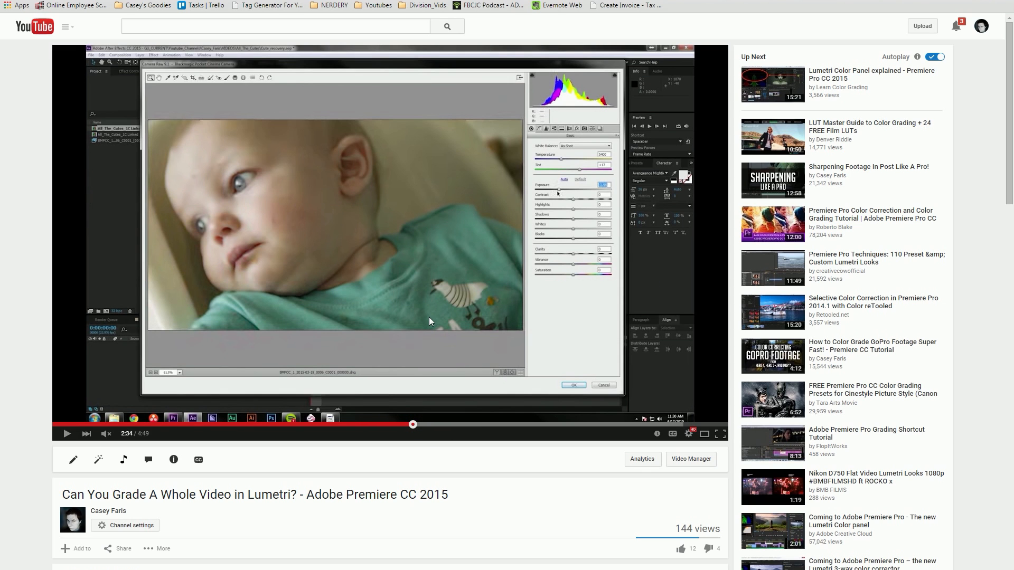
mouse_move(460, 382)
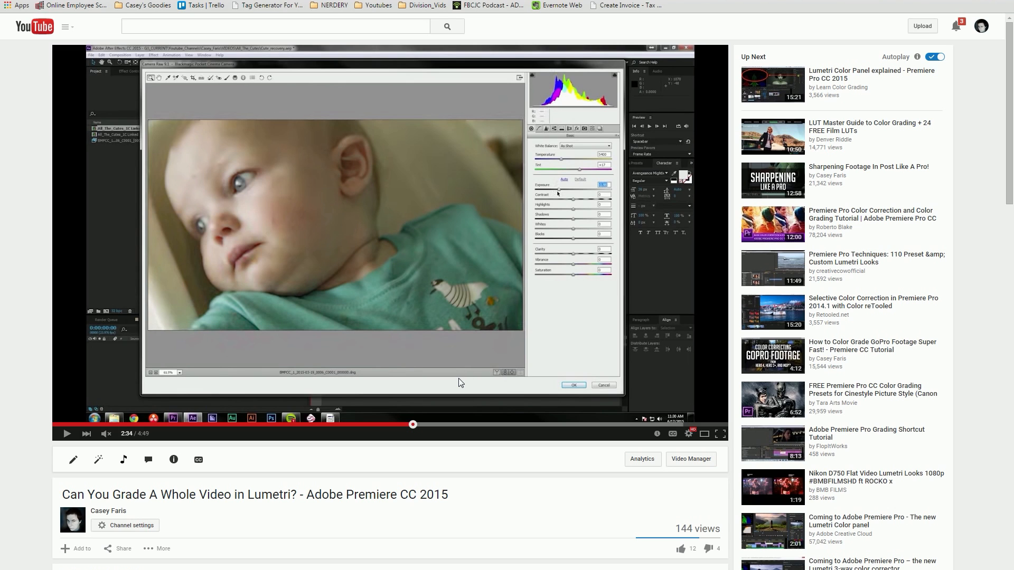
Scroll down to the video's comments and the creator's tip about RAW source settings in Premiere.
scroll("down", 3)
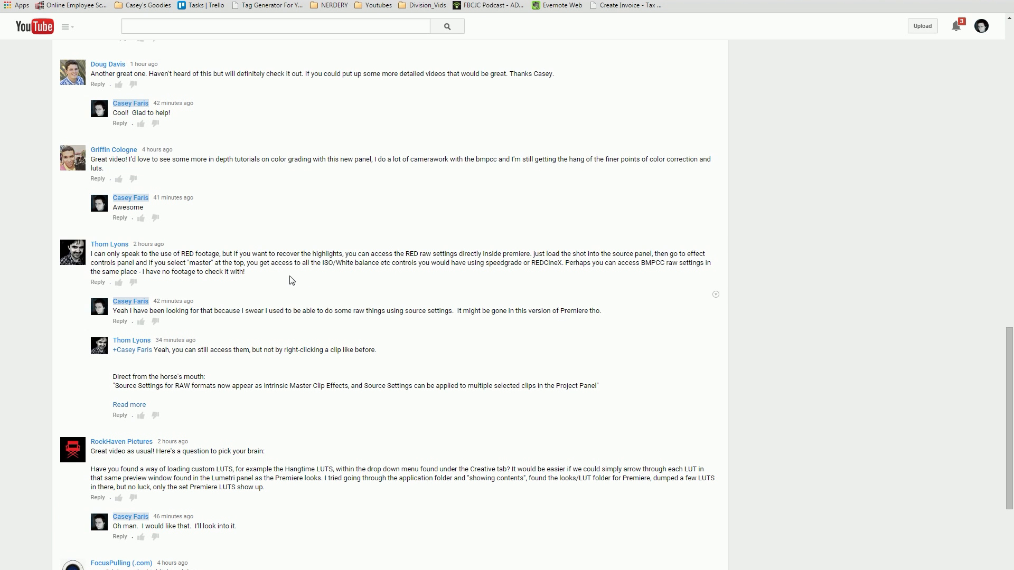
mouse_move(129, 257)
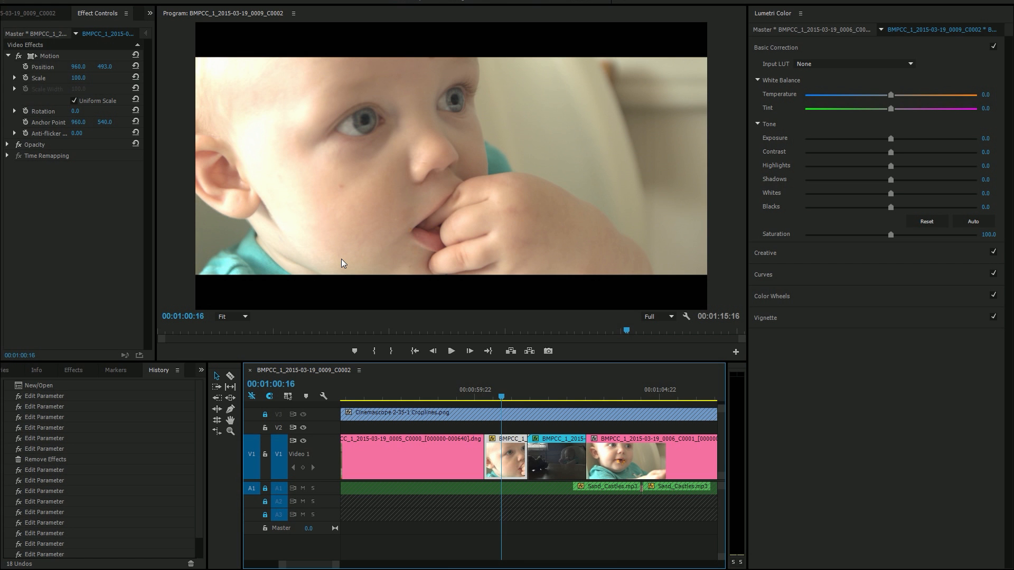
left_click_drag(890, 138, 844, 139)
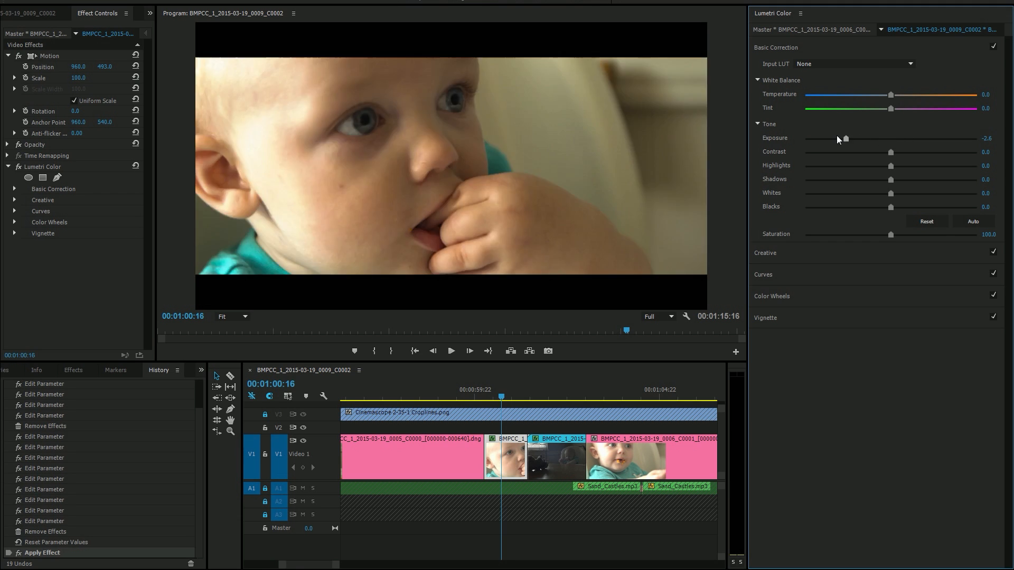
left_click_drag(844, 138, 805, 138)
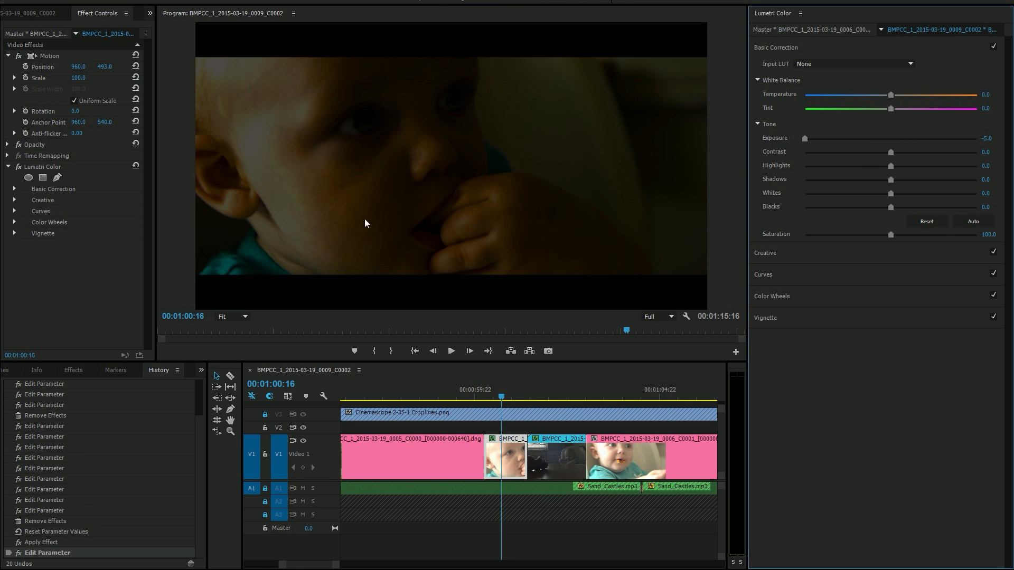
mouse_move(924, 143)
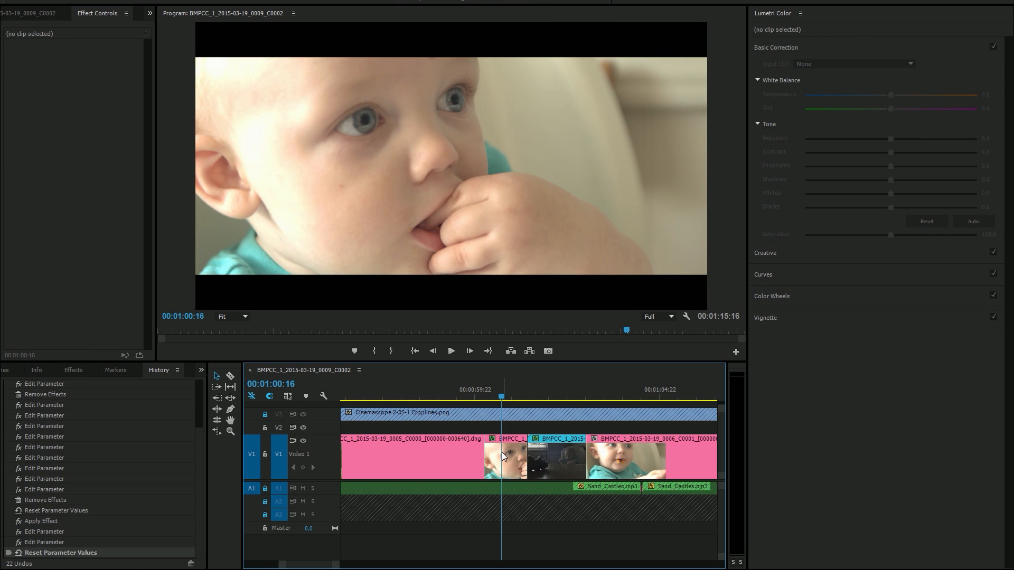
Open the baby clip's context menu in the timeline to remove its Lumetri effect.
right_click(506, 456)
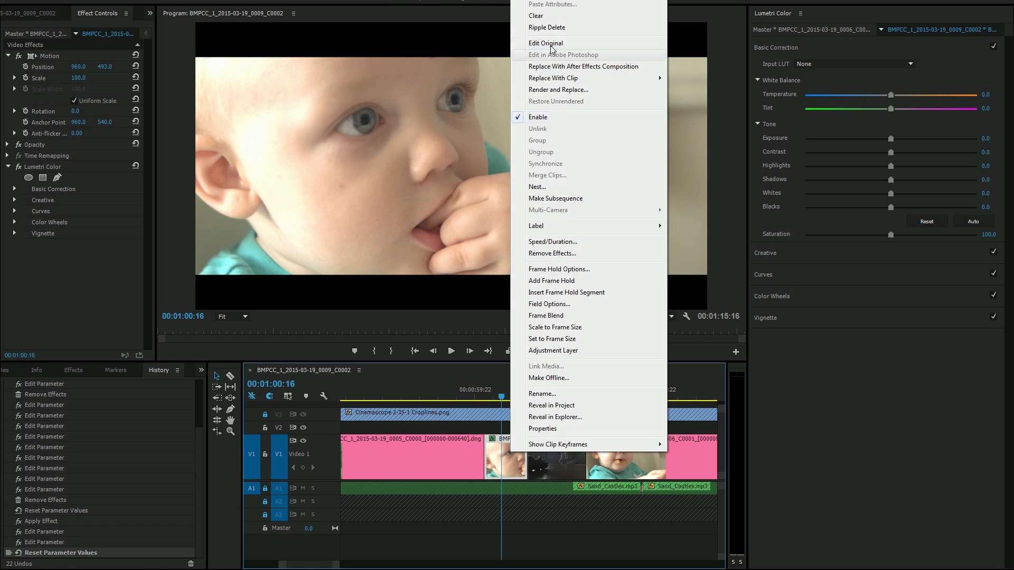
mouse_move(553, 77)
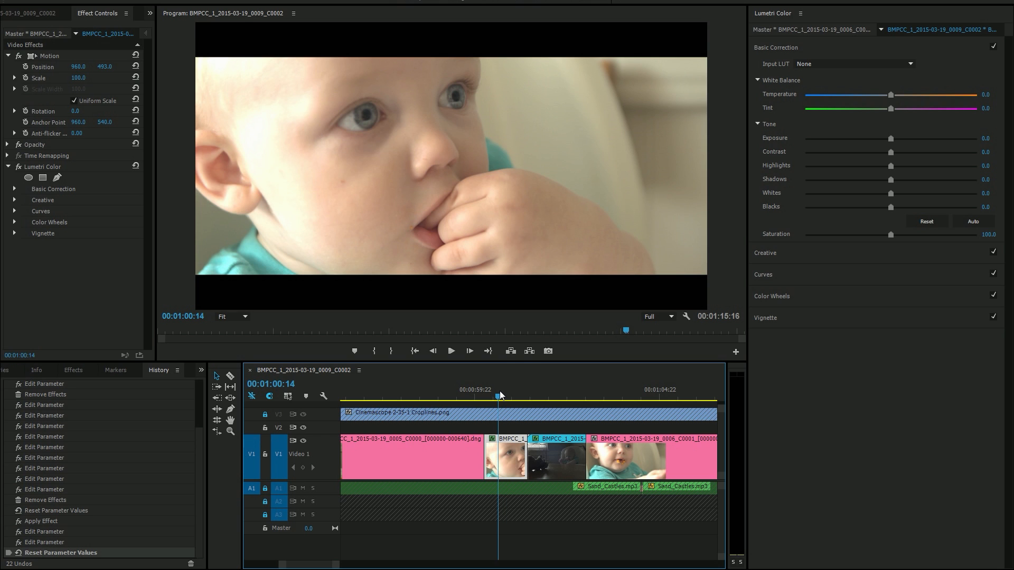
mouse_move(221, 221)
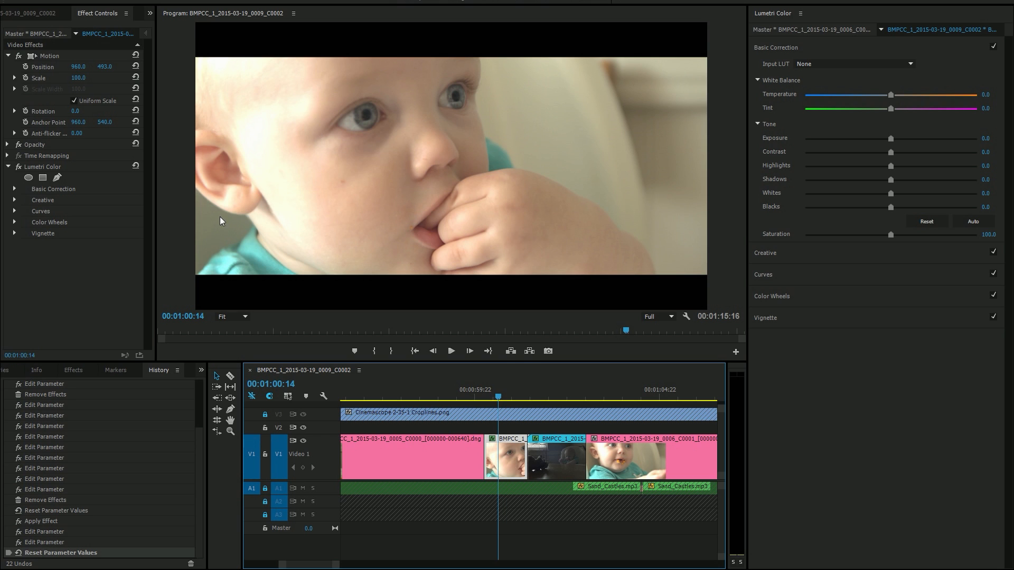
mouse_move(161, 195)
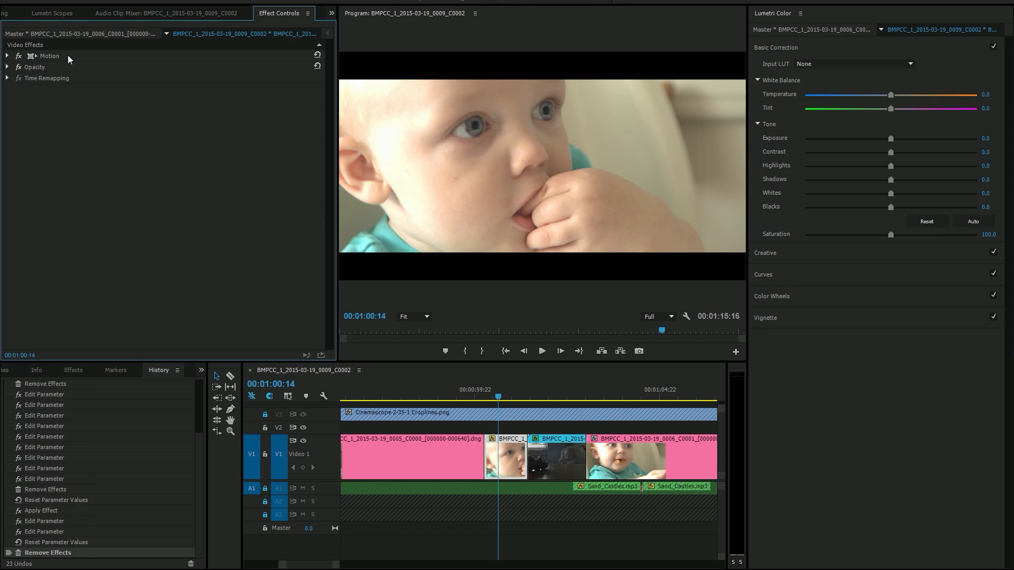
mouse_move(101, 116)
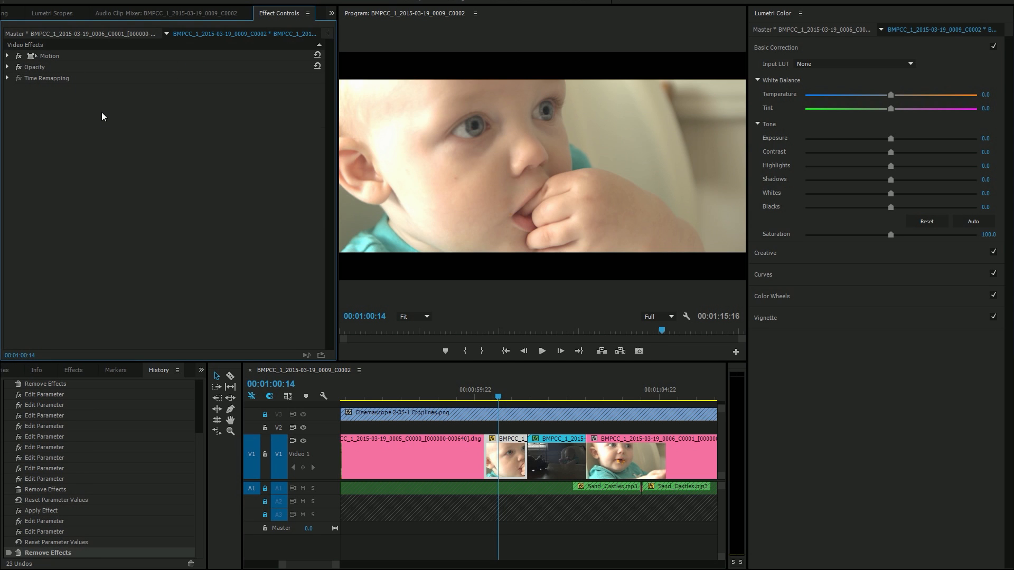
mouse_move(163, 37)
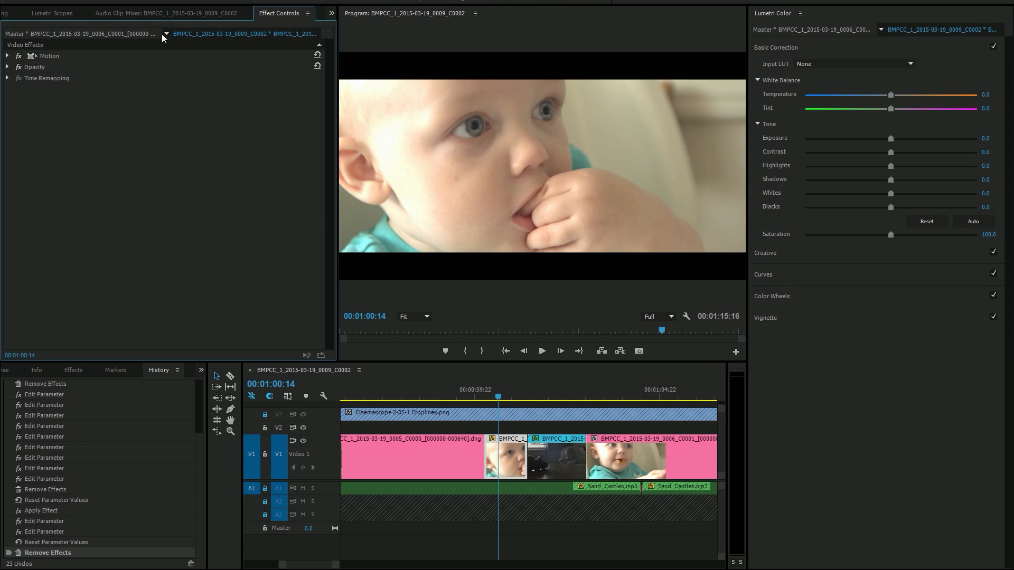
mouse_move(171, 44)
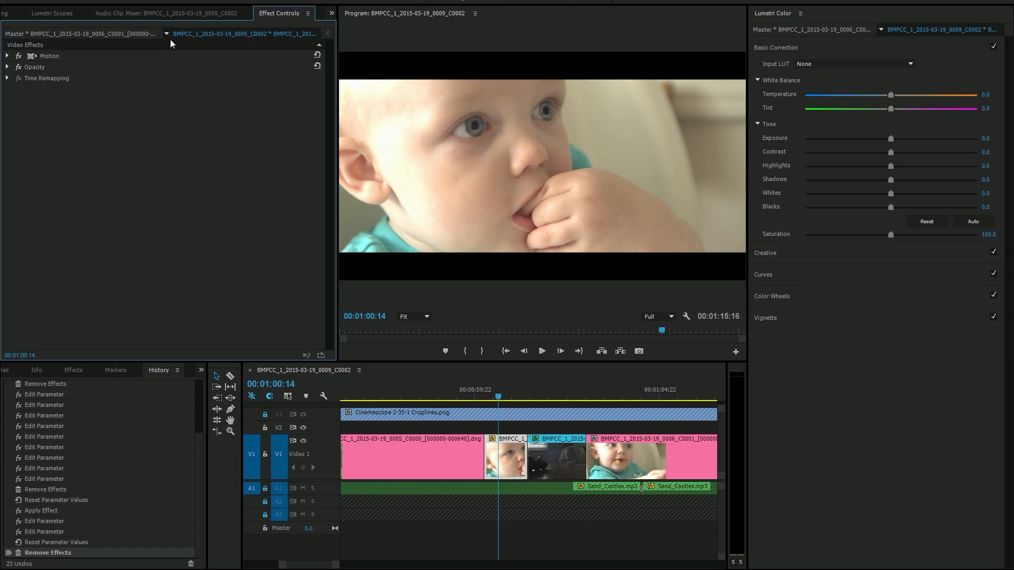
Under the Master tab, drag the CinemaDNG Source Settings exposure down to -2.2.
left_click(77, 34)
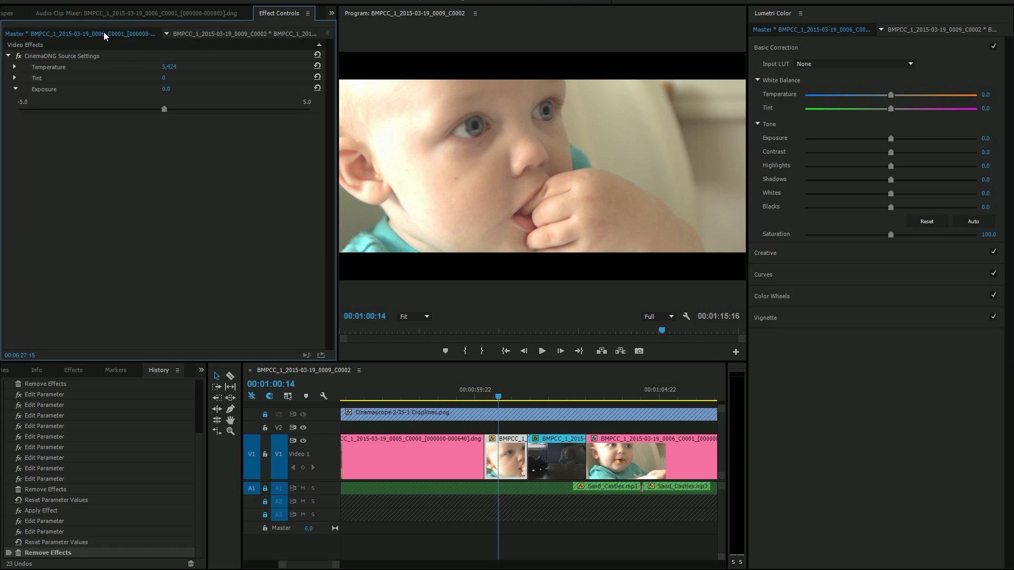
mouse_move(78, 127)
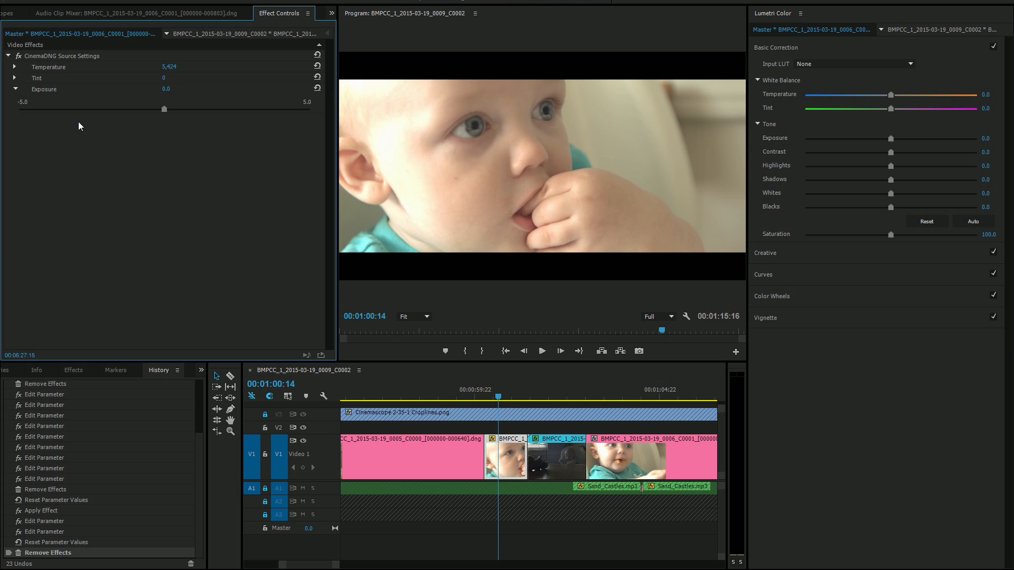
left_click_drag(164, 109, 153, 109)
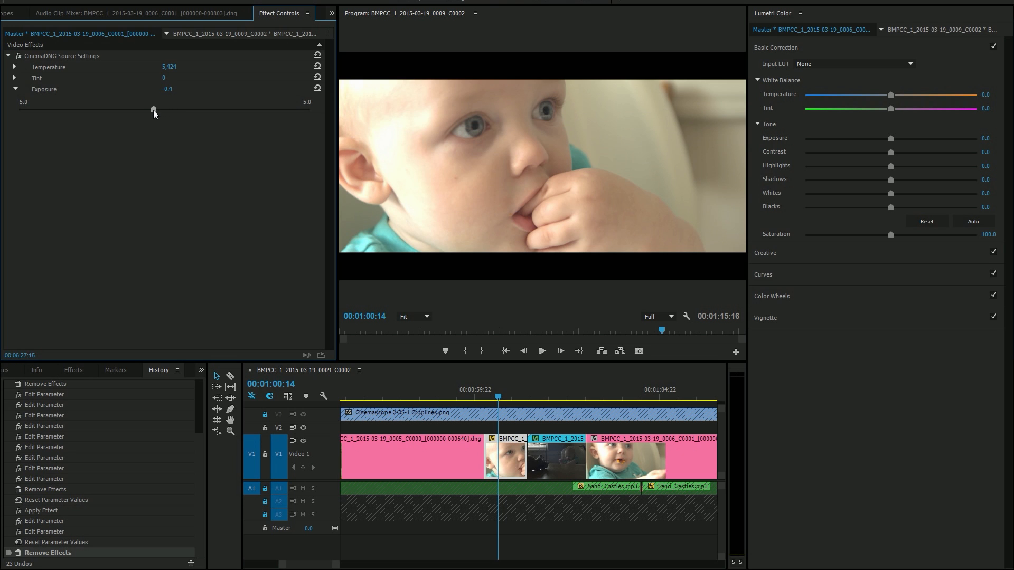
left_click_drag(153, 110, 100, 108)
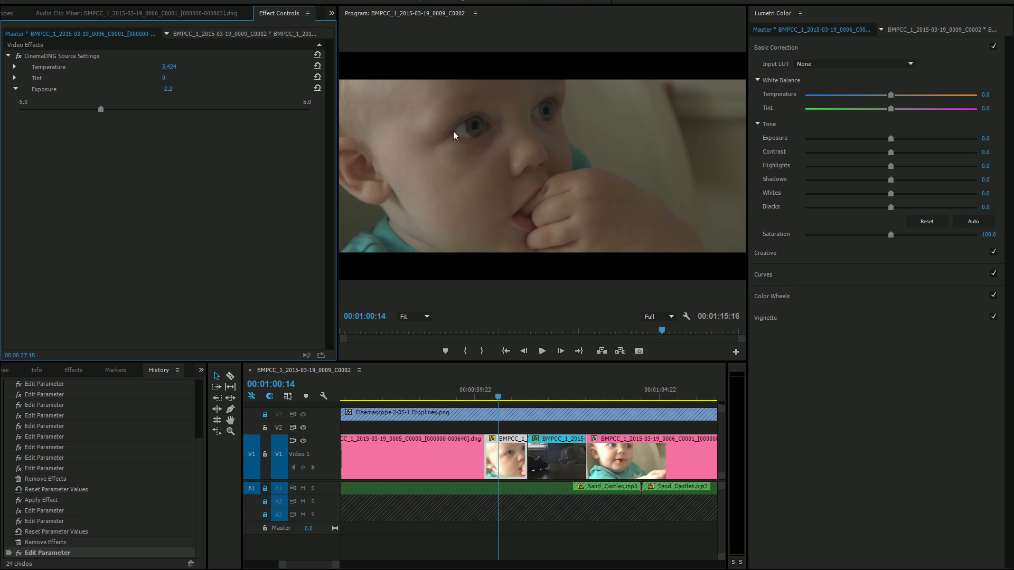
mouse_move(263, 175)
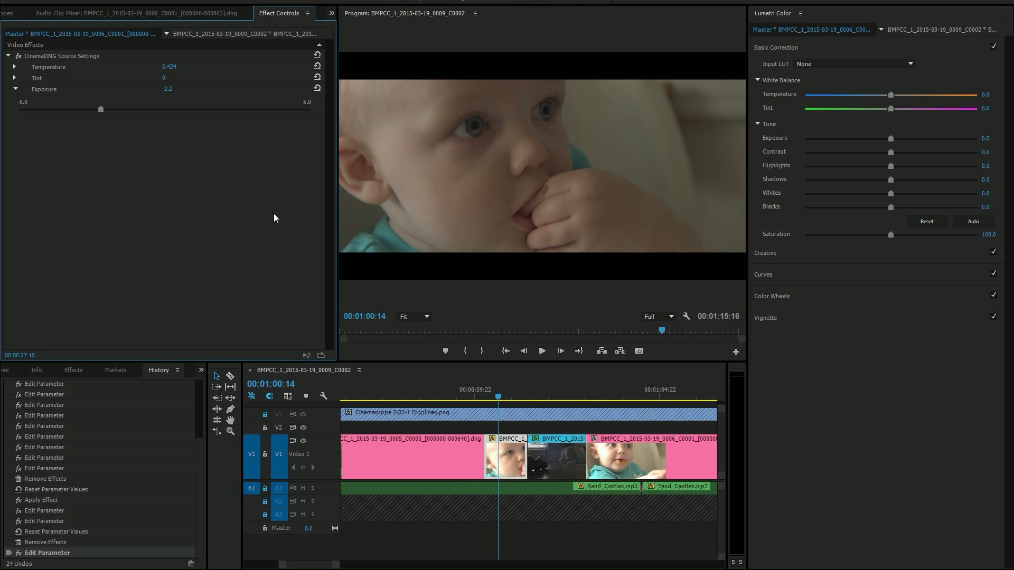
mouse_move(197, 241)
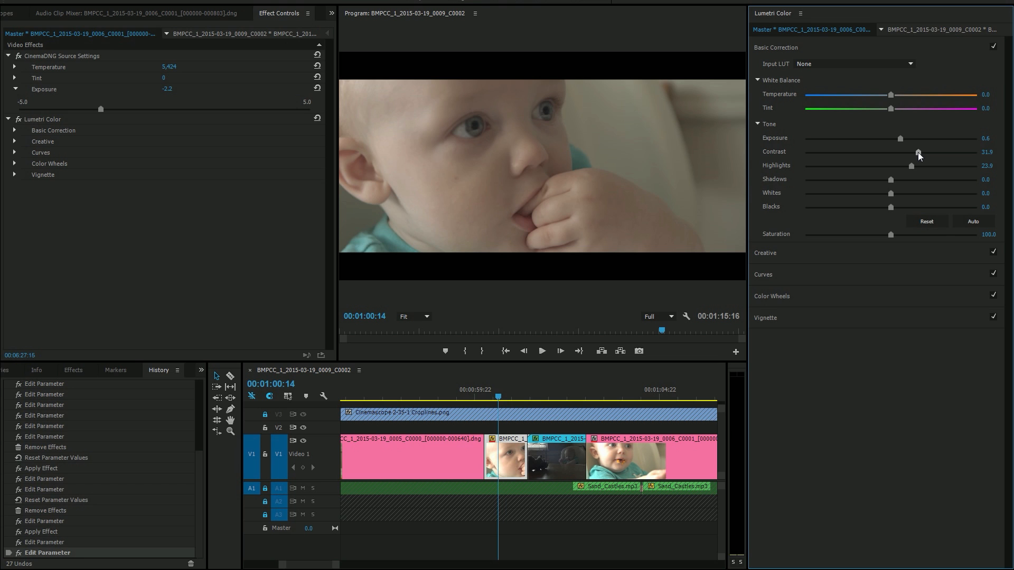
Raise the baby clip's Lumetri contrast, then move the playhead to the baby-eating shot.
left_click_drag(889, 95, 898, 94)
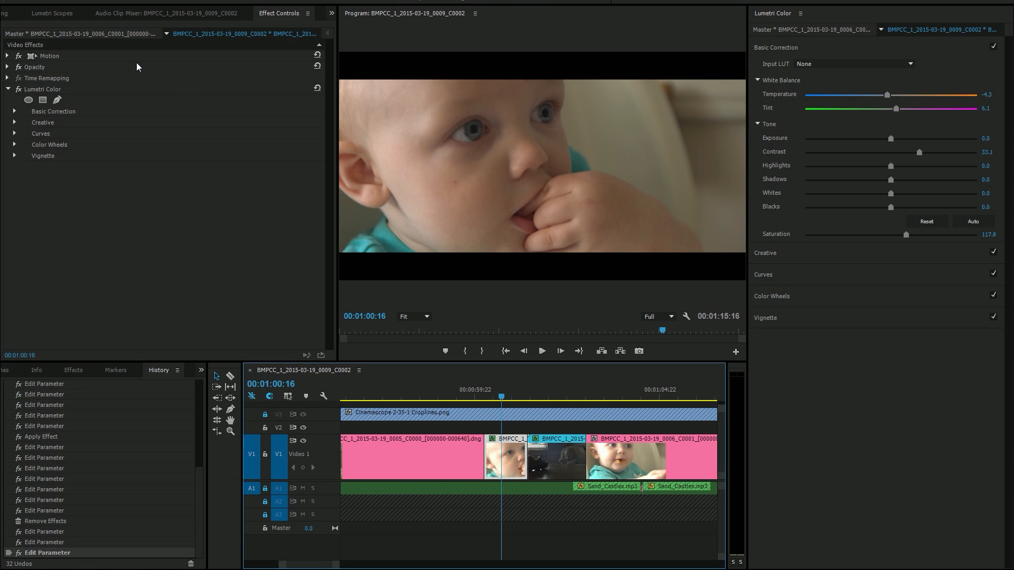
mouse_move(55, 38)
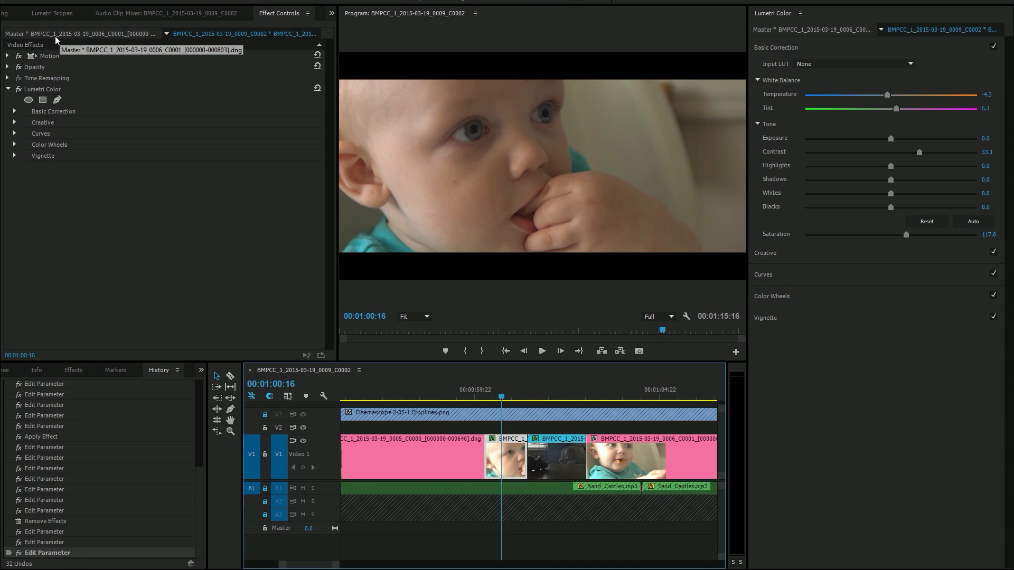
mouse_move(470, 285)
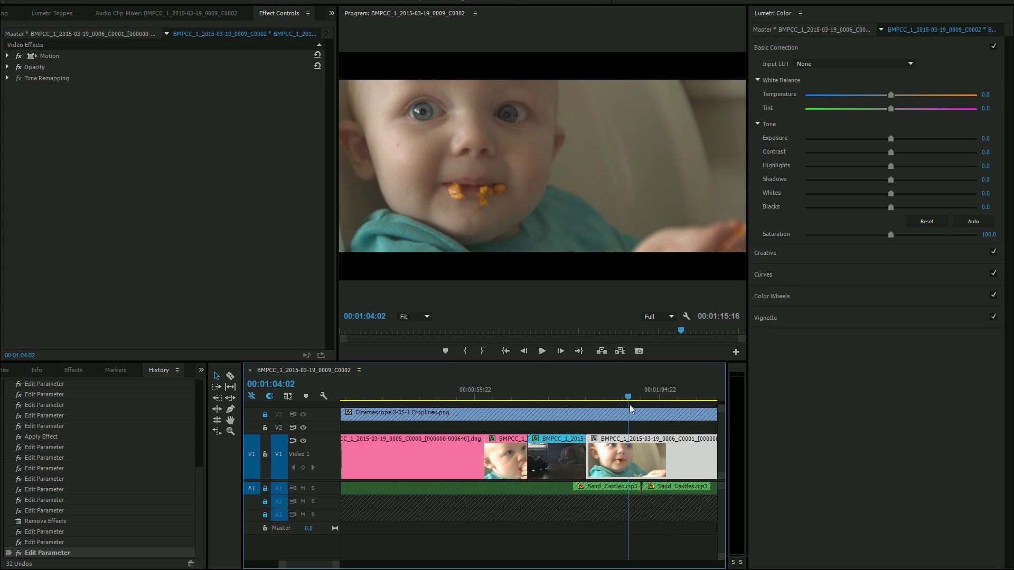
left_click_drag(627, 392, 637, 392)
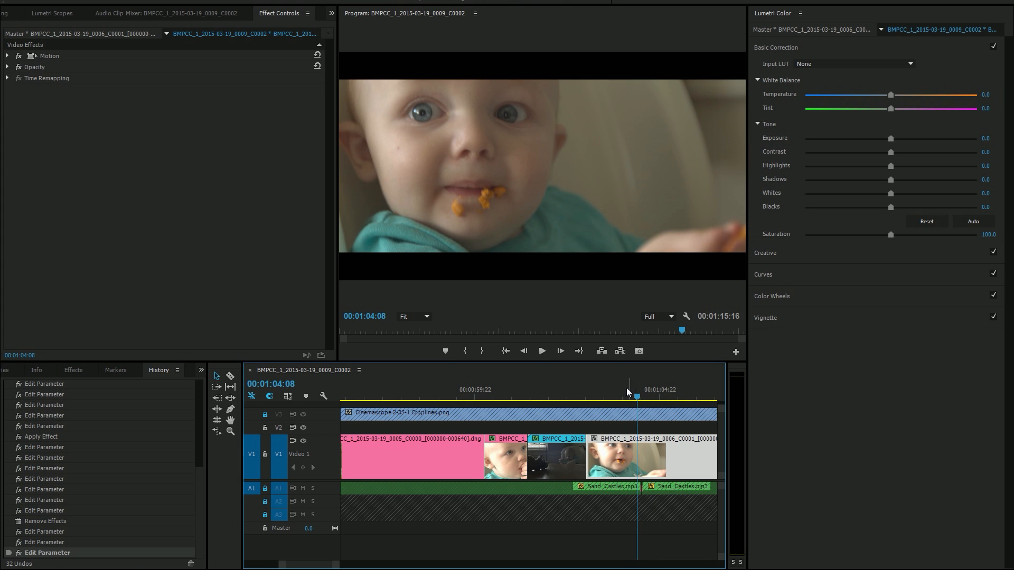